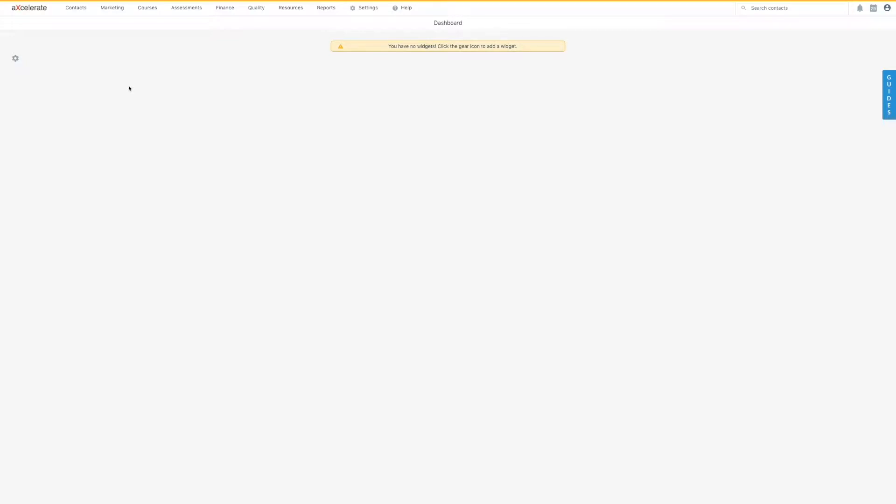
mouse_move(116, 89)
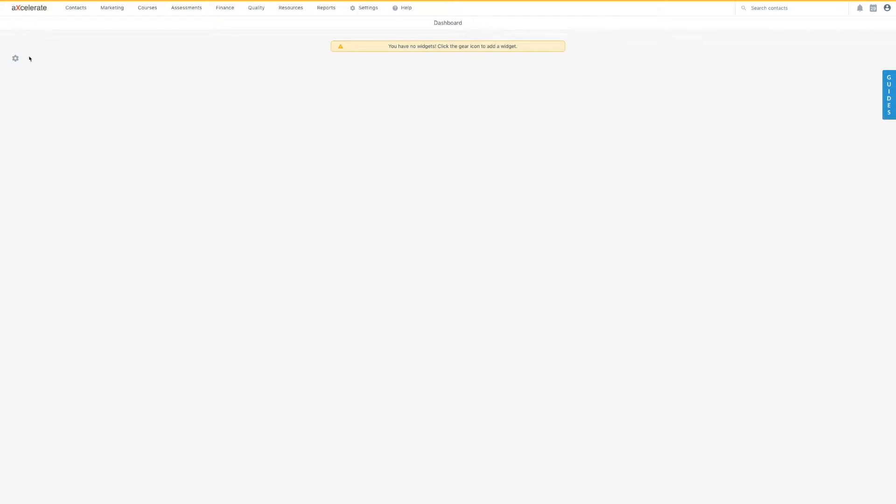
Add the Online Assessments widget from the widget gallery to the dashboard.
click(15, 59)
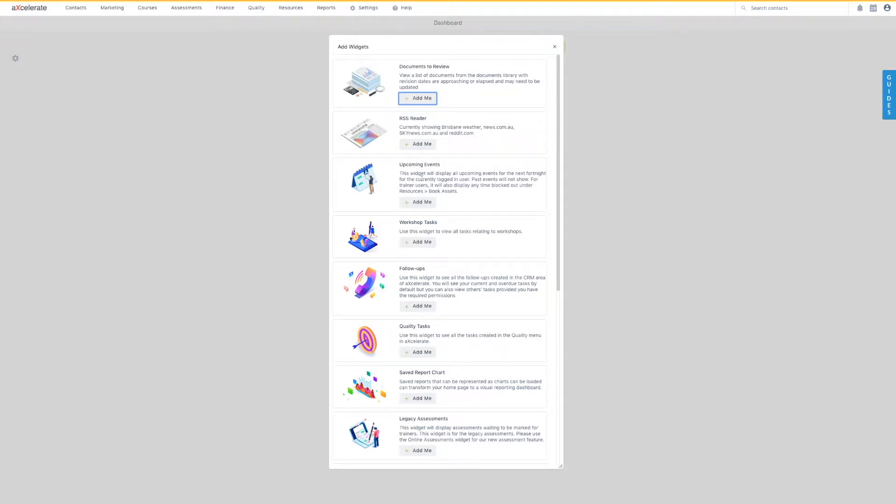
scroll(down, 3)
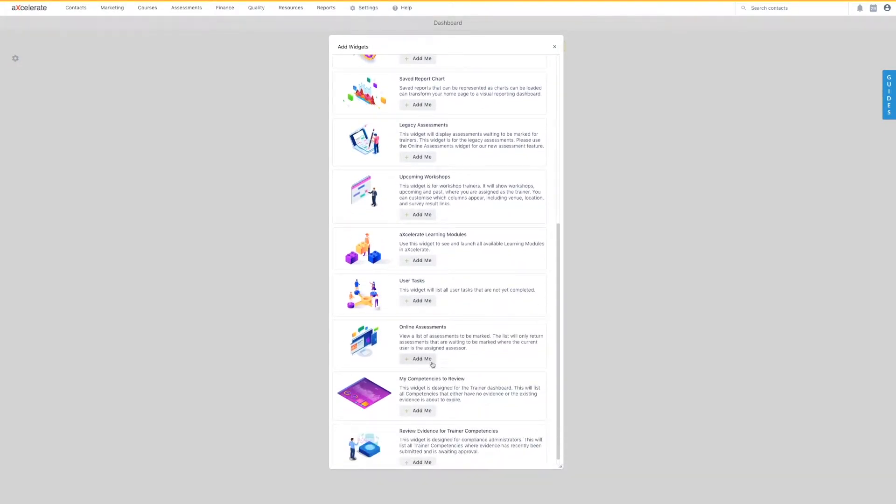
click(422, 358)
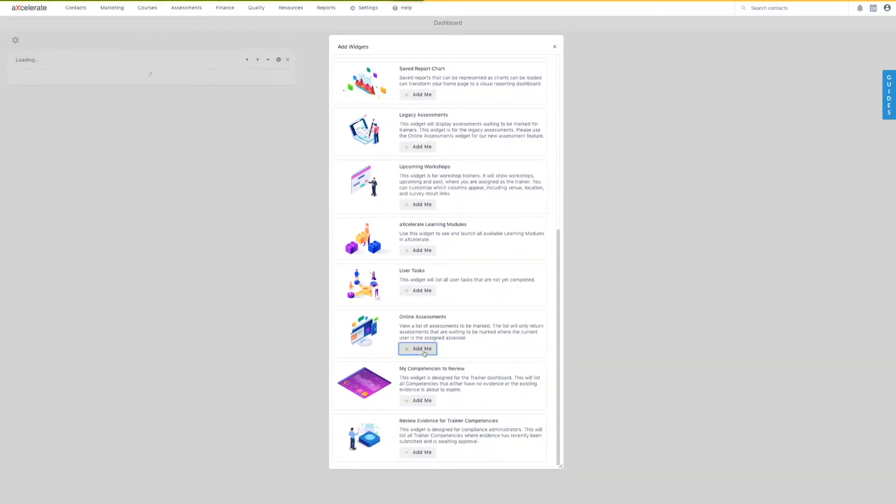
click(421, 349)
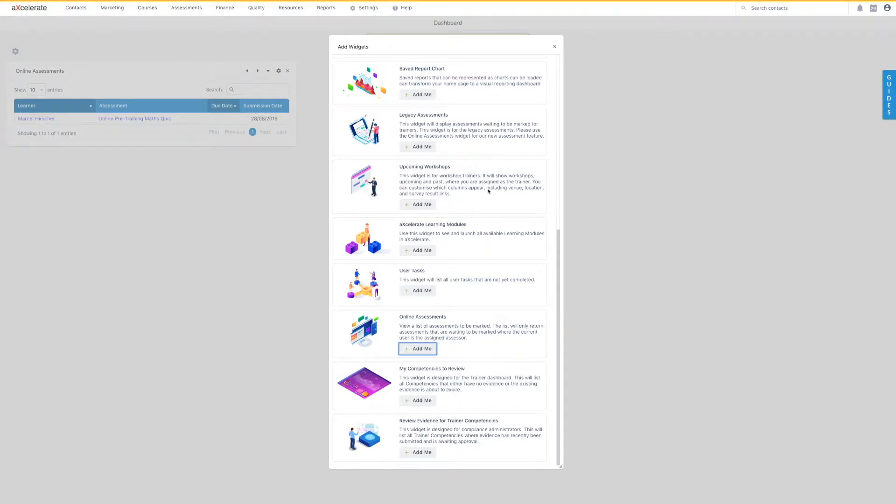
Close the Add Widgets gallery to view the pending Online Pre-Training Maths Quiz submission.
click(417, 349)
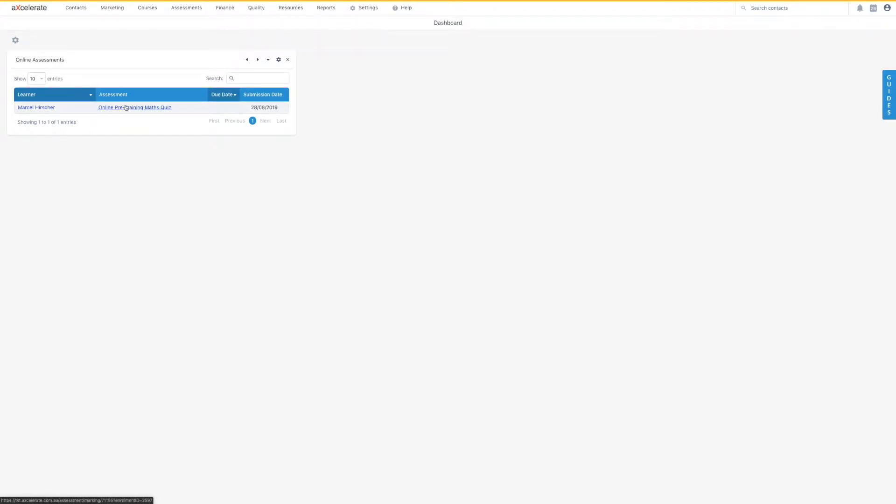
click(135, 107)
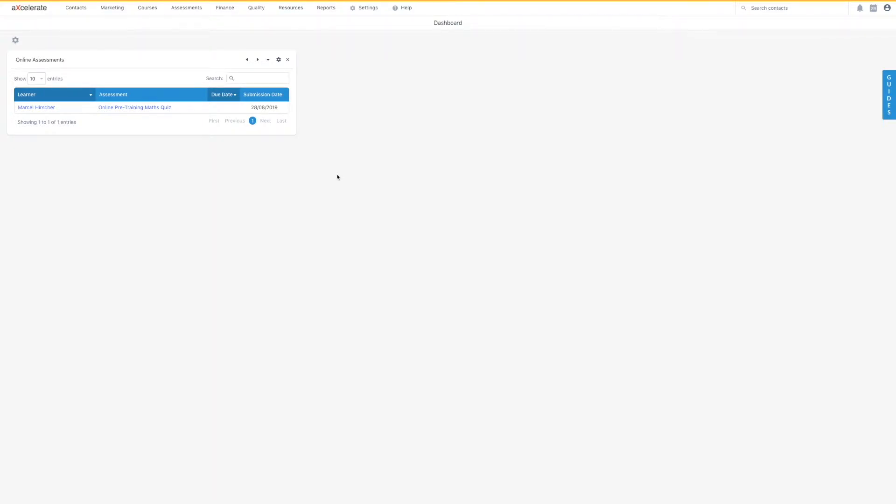
Open Online Pre-Training Maths Quiz from Assessment Management's Published list.
click(186, 8)
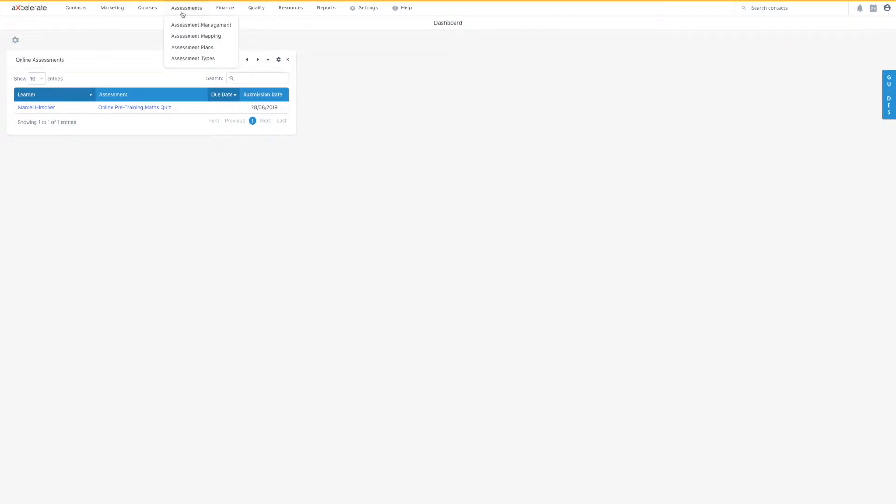
mouse_move(200, 24)
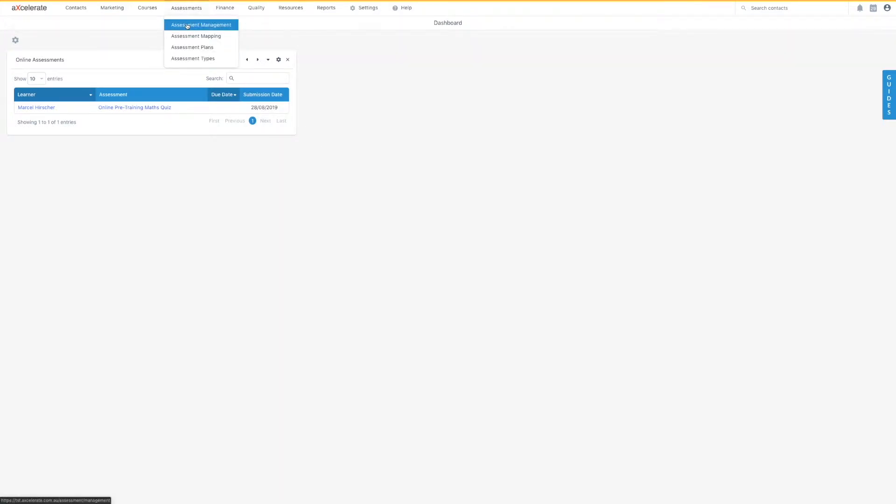
click(201, 25)
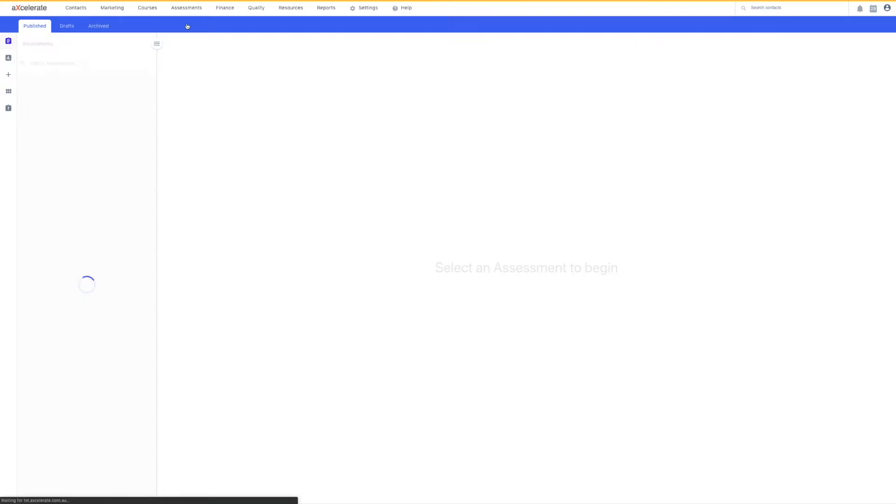
click(59, 80)
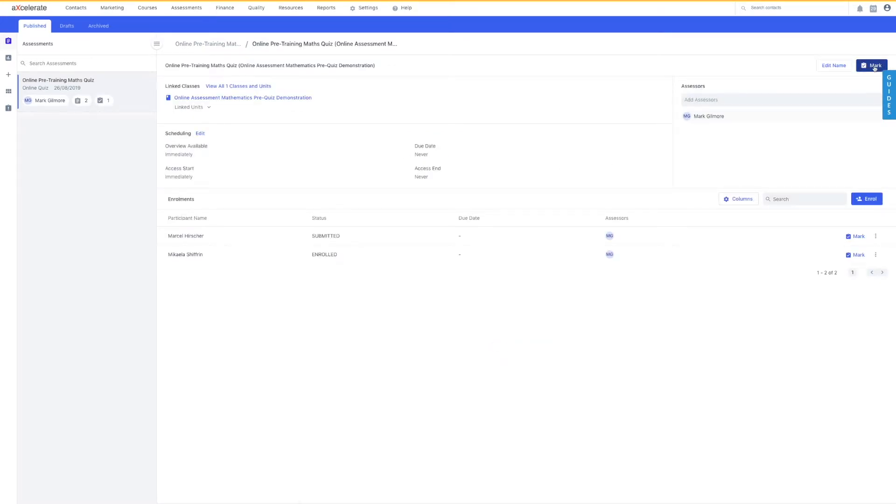
Open the quiz's Mark overview showing one learner needing marking.
click(871, 65)
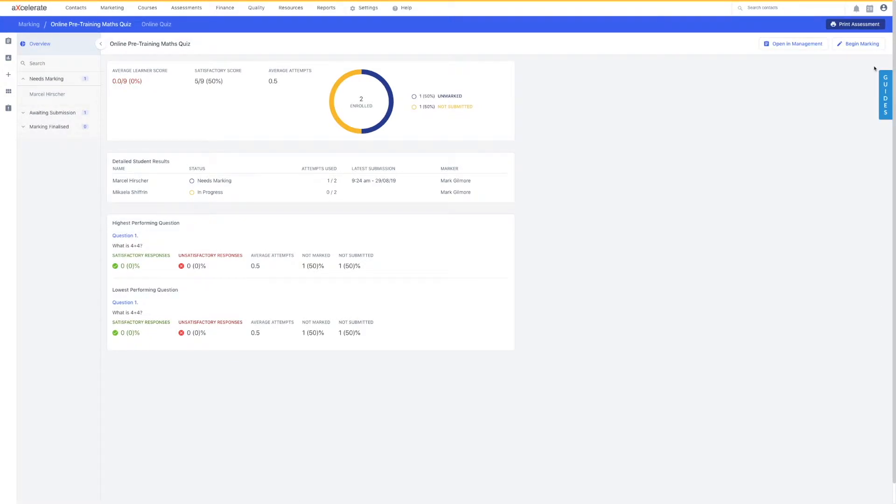
mouse_move(626, 129)
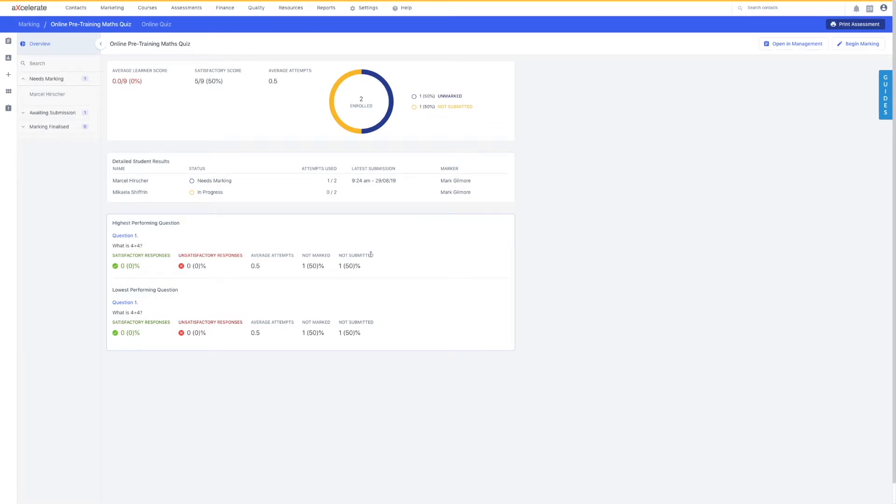
mouse_move(722, 102)
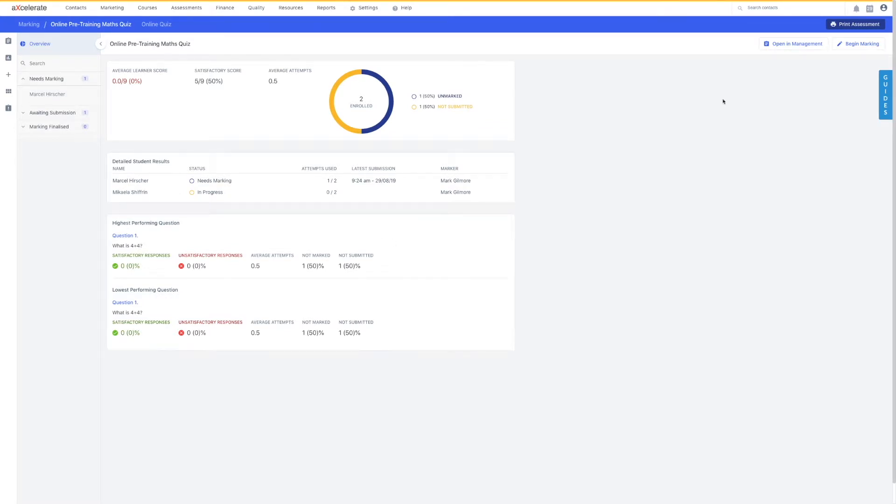
mouse_move(858, 43)
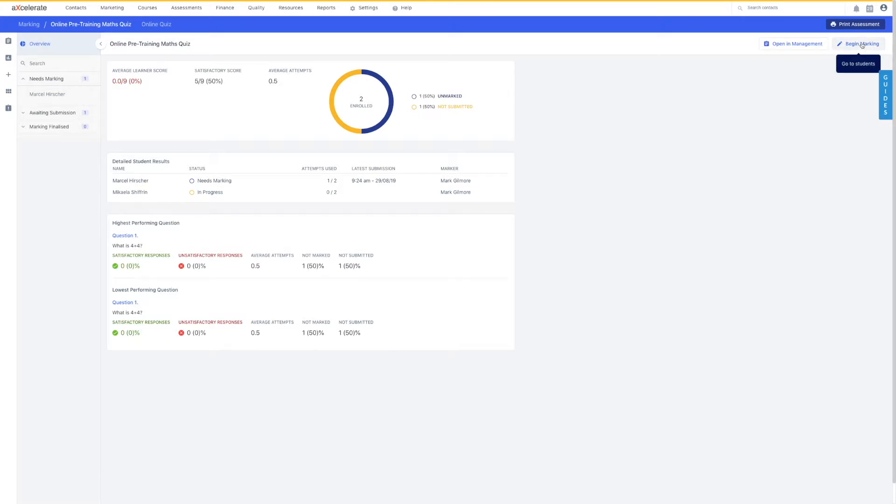
mouse_move(172, 94)
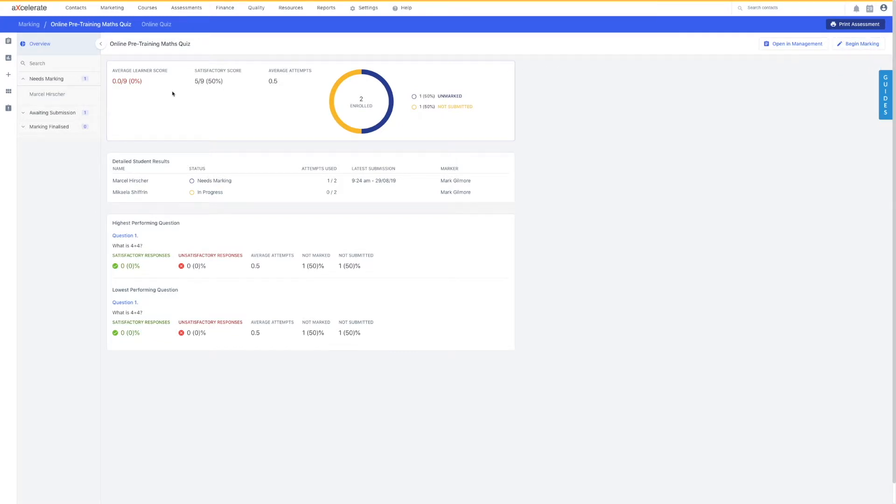
Open Marcel Hirscher's submitted attempt and review the 8 already-marked questions.
click(47, 94)
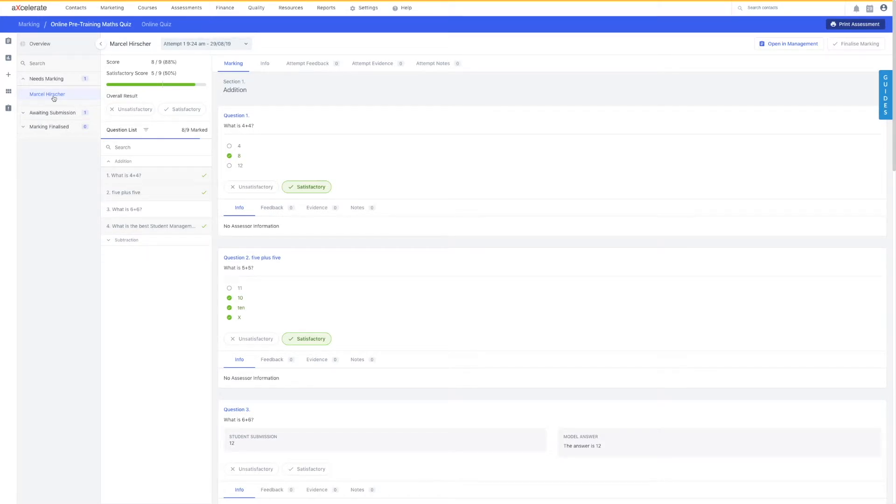
mouse_move(85, 94)
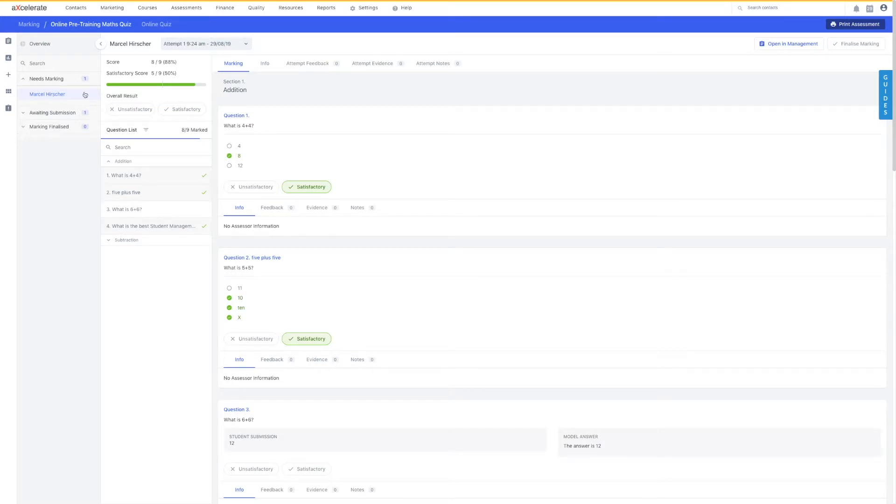
mouse_move(381, 126)
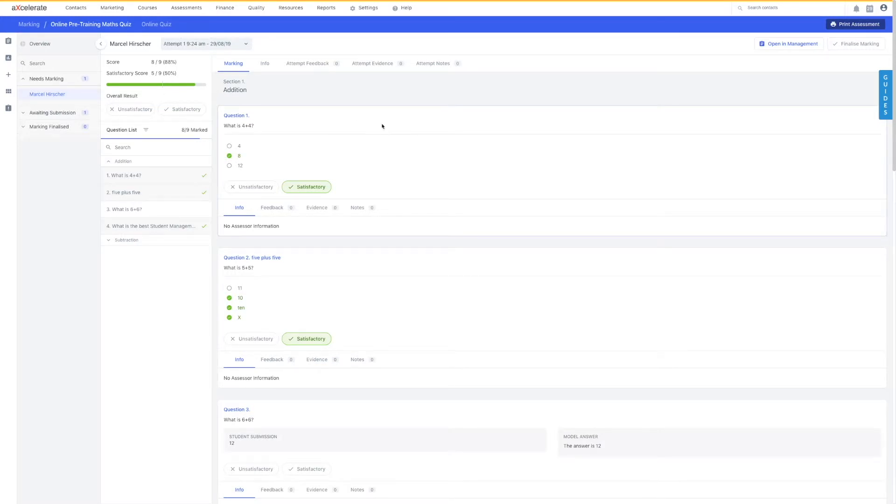
mouse_move(389, 95)
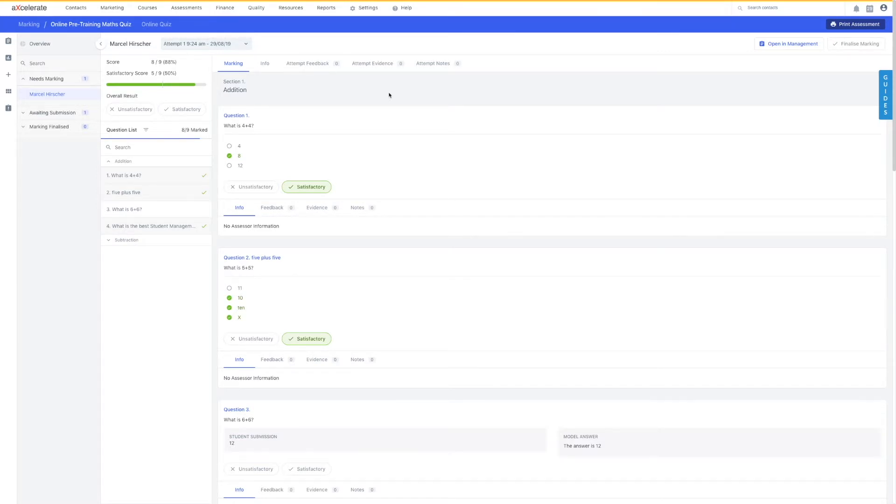
scroll(down, 3)
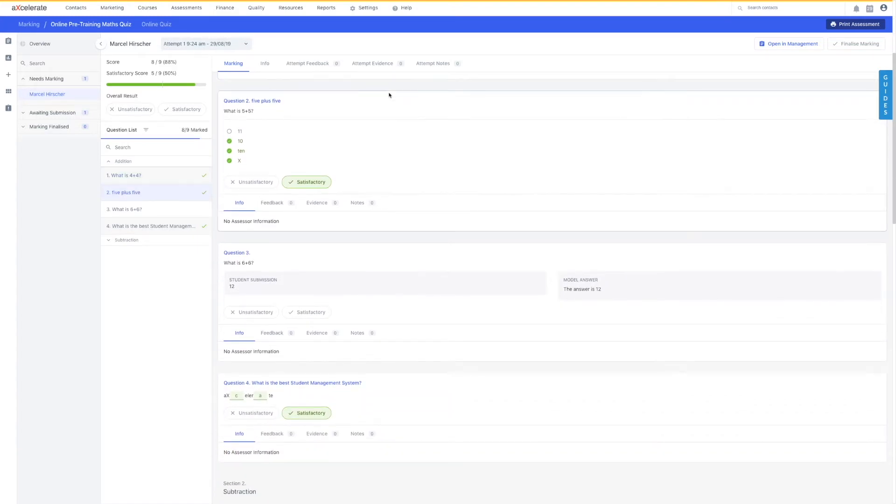
scroll(down, 3)
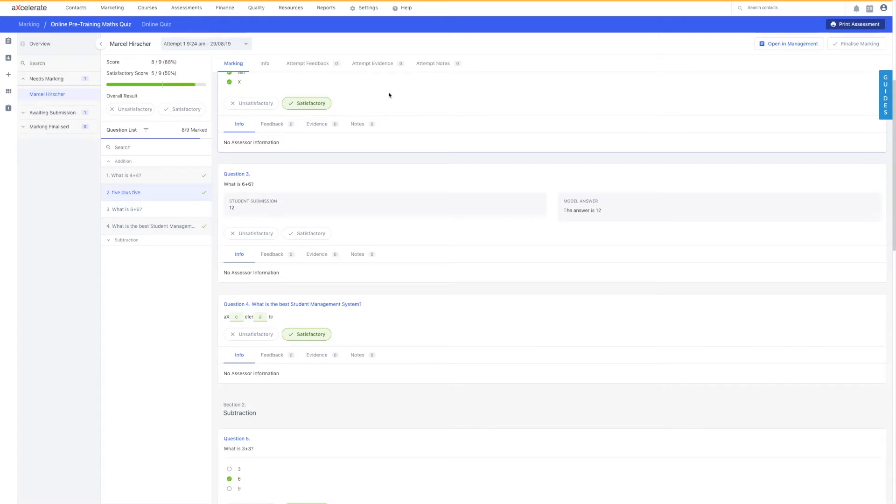
Mark Question 3 and the overall result Satisfactory, then finalise marking.
click(307, 233)
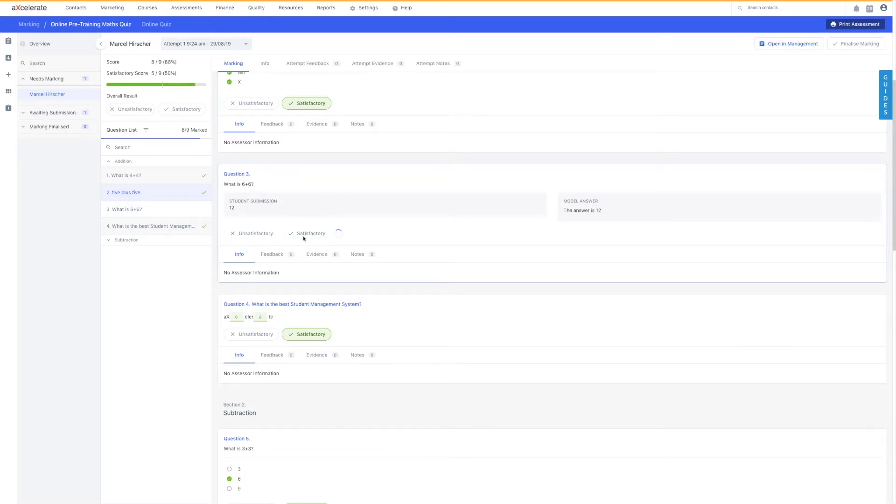
click(306, 233)
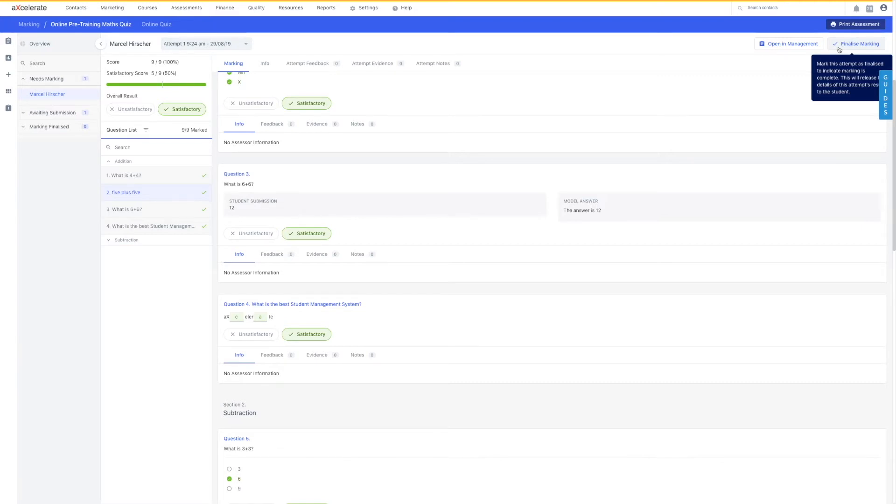
click(857, 43)
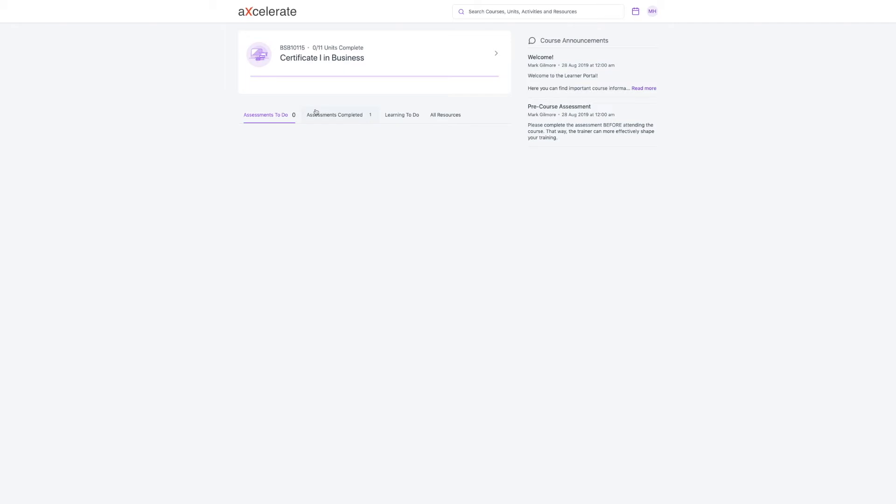
Show the learner portal's Assessments Completed tab with the Online Pre-Training Maths Quiz.
click(334, 115)
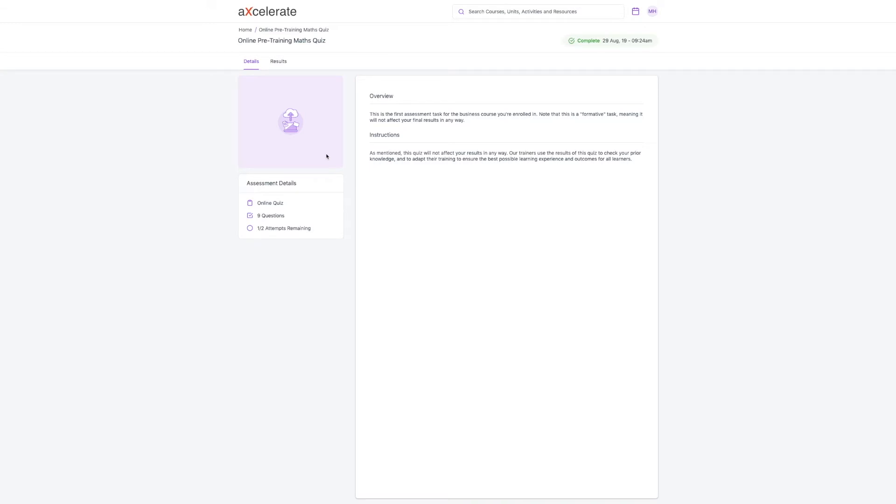
mouse_move(326, 123)
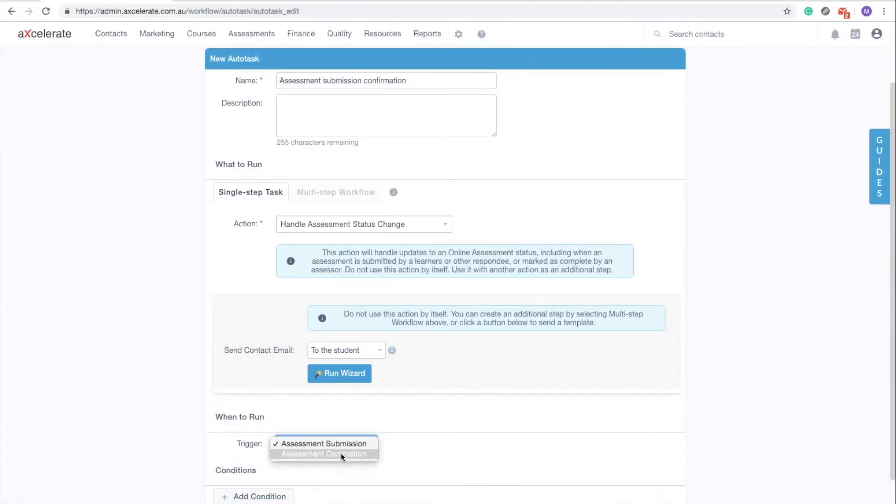
Set the autotask trigger to Assessment Submission and launch the email wizard.
click(323, 443)
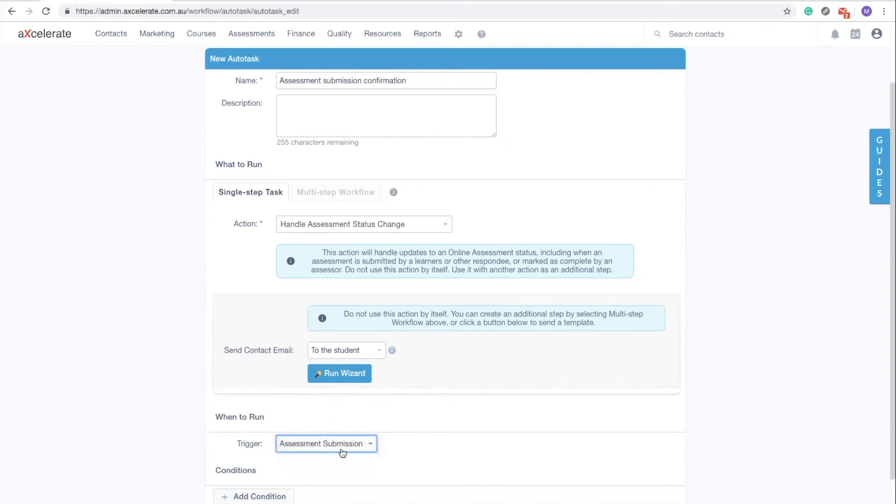
click(339, 374)
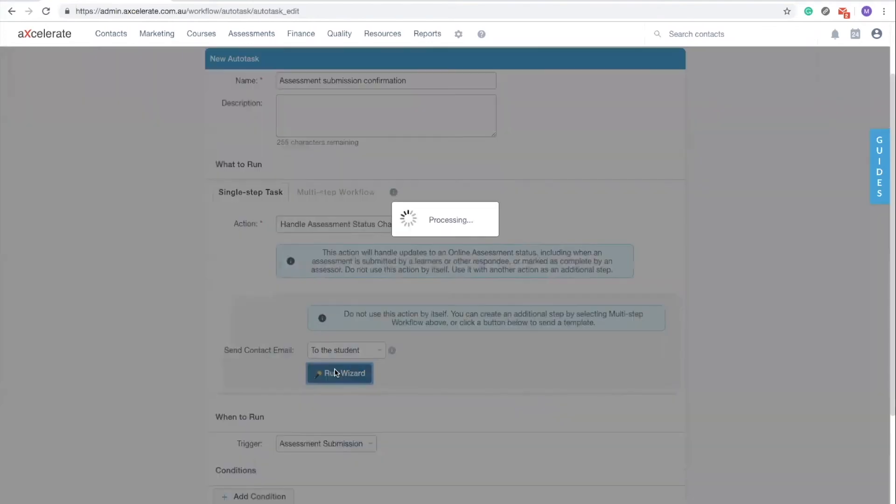
Show the Send submission notice step with subject 'Online Assessment Submission Notice'.
click(339, 372)
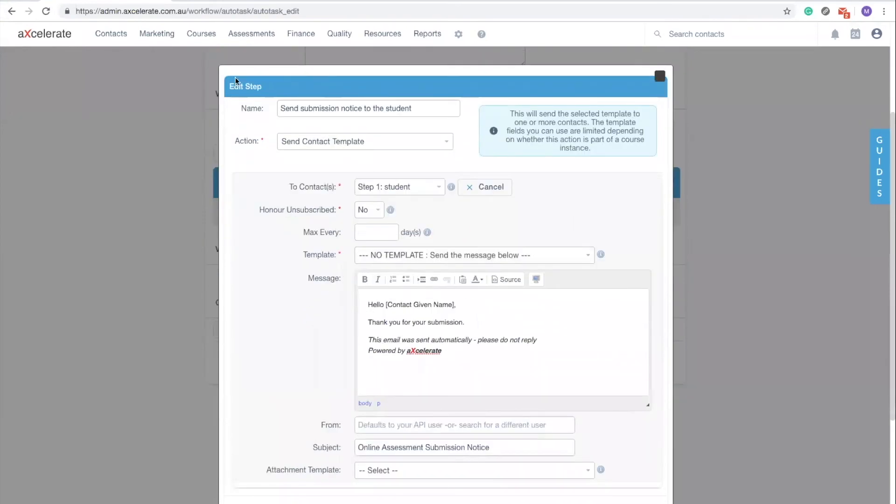
mouse_move(634, 184)
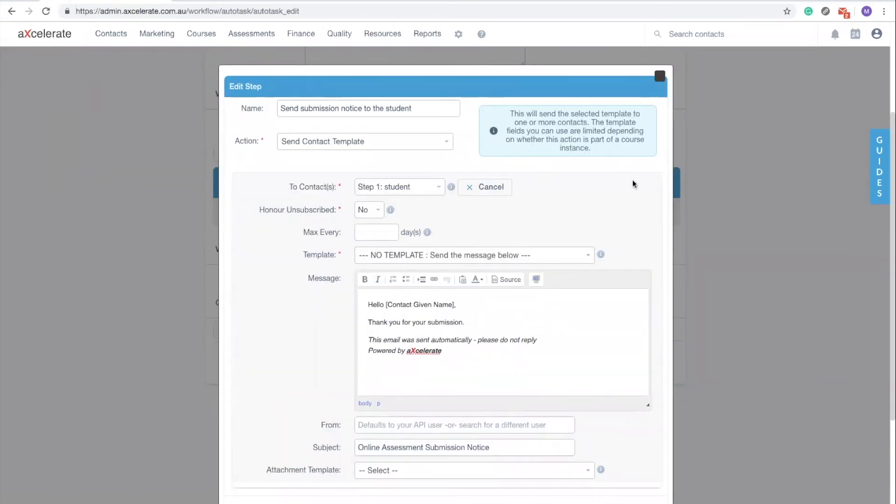